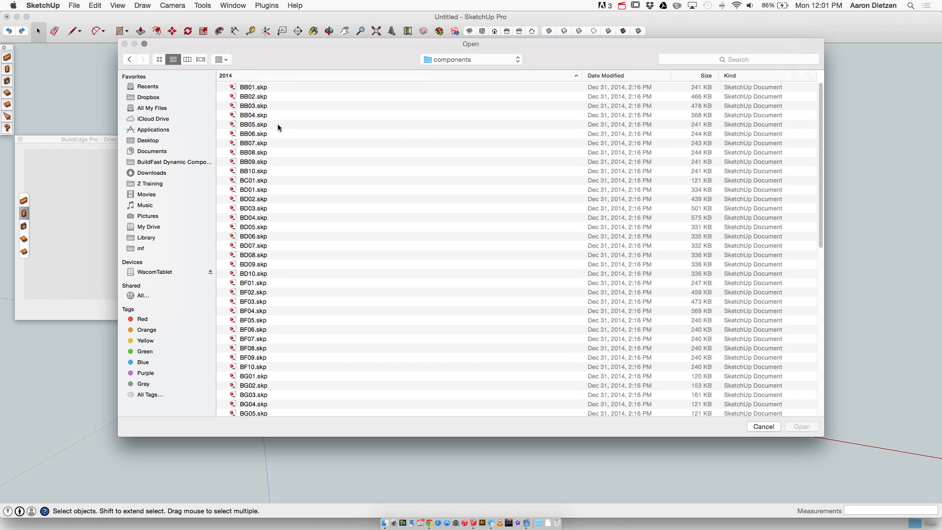
{"action": "mouse_move", "coordinate": [237, 86]}
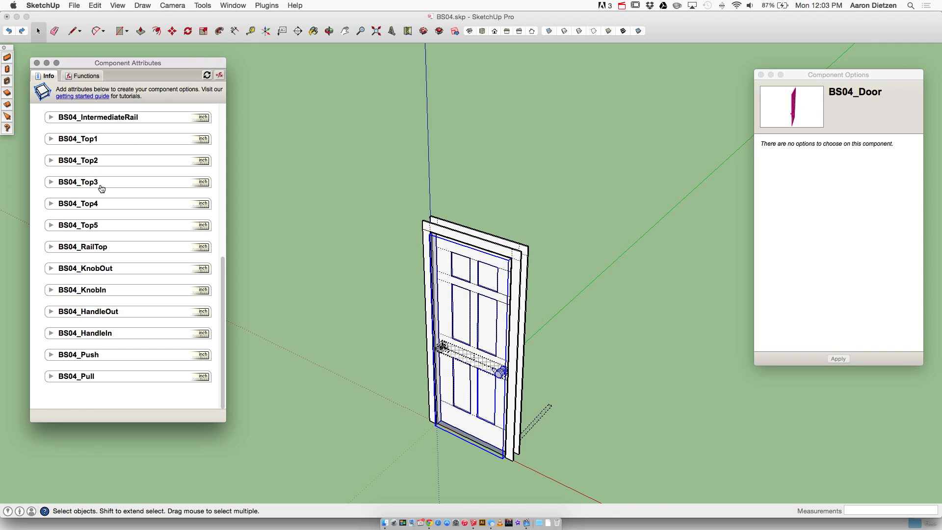
Scroll to zoom in on the BS04 door model while its attribute list is shown
{"action": "scroll", "scroll_direction": "down", "scroll_amount": 3}
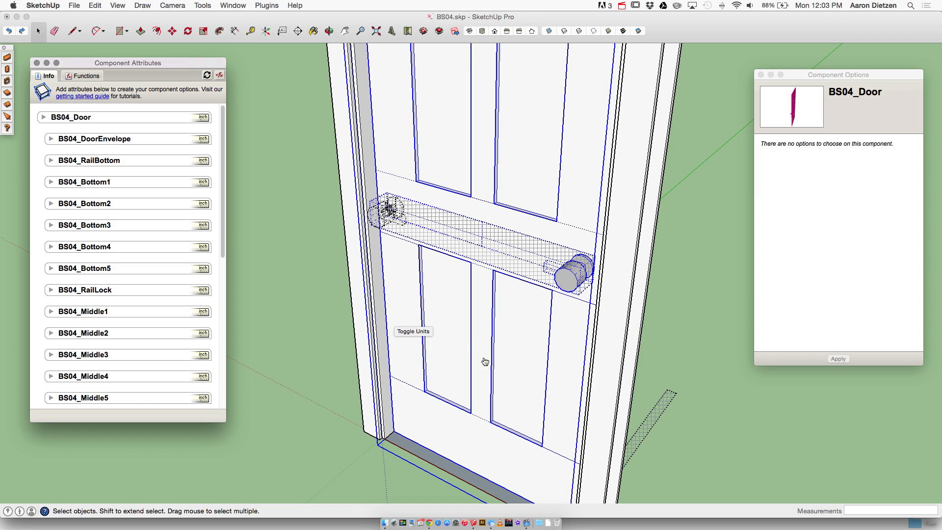
{"action": "mouse_move", "coordinate": [567, 361]}
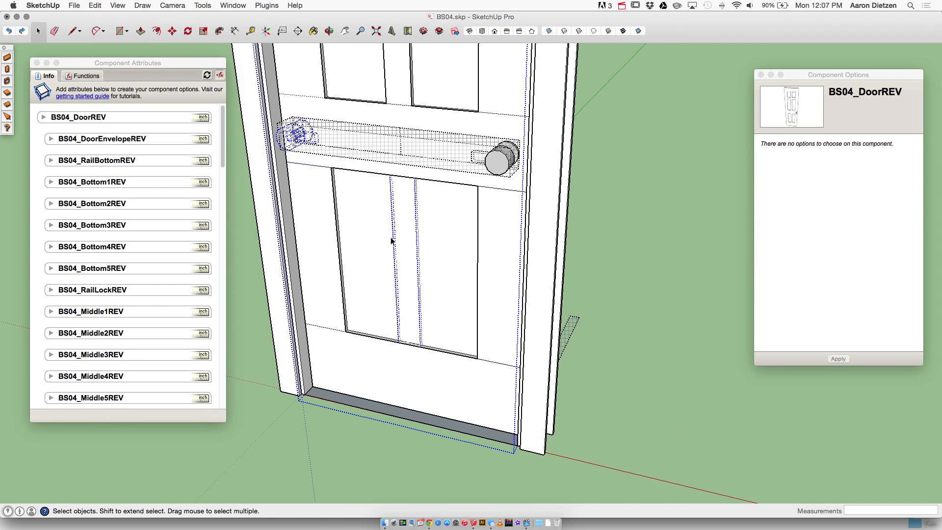
{"action": "left_click", "coordinate": [628, 238]}
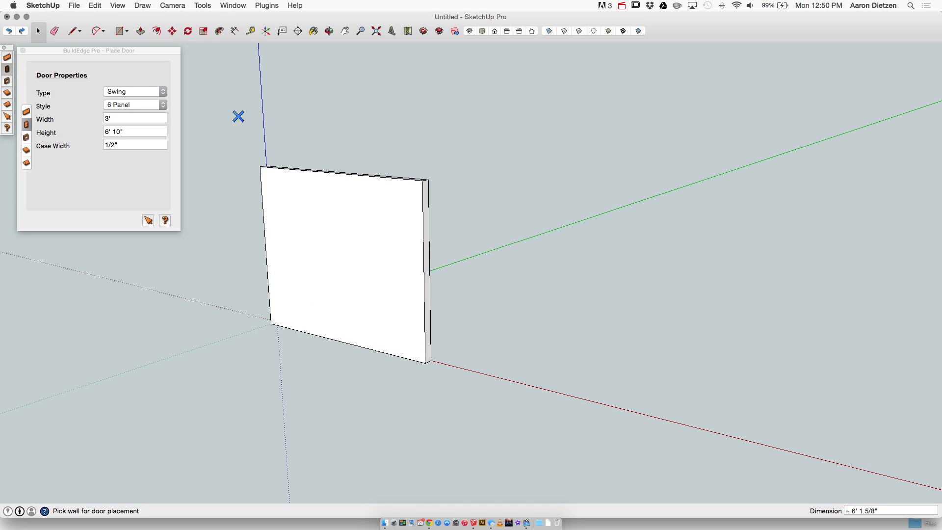
Position the six-panel swing door in the wall near its base, left of centre
{"action": "left_click", "coordinate": [318, 346]}
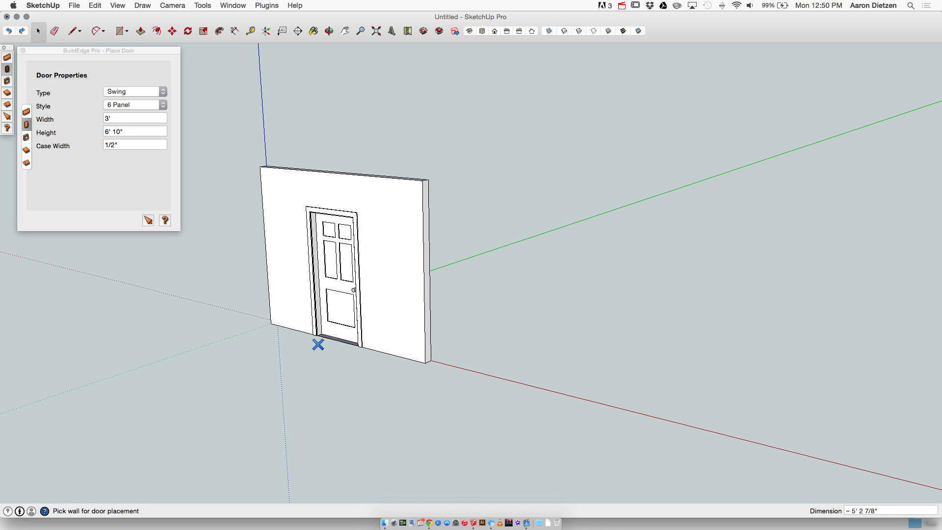